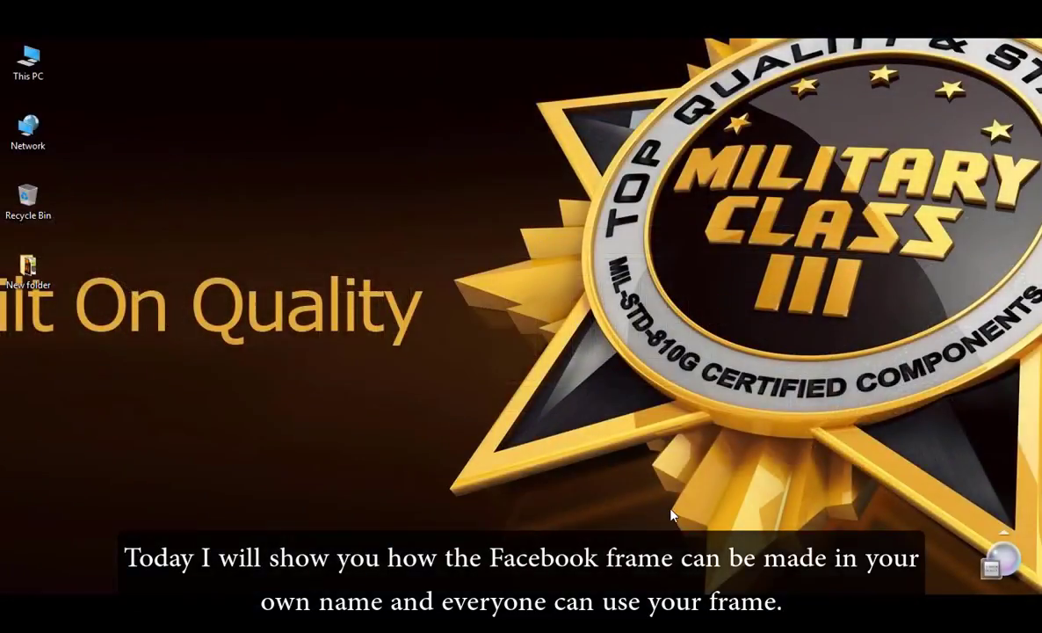
mouse_move(184, 589)
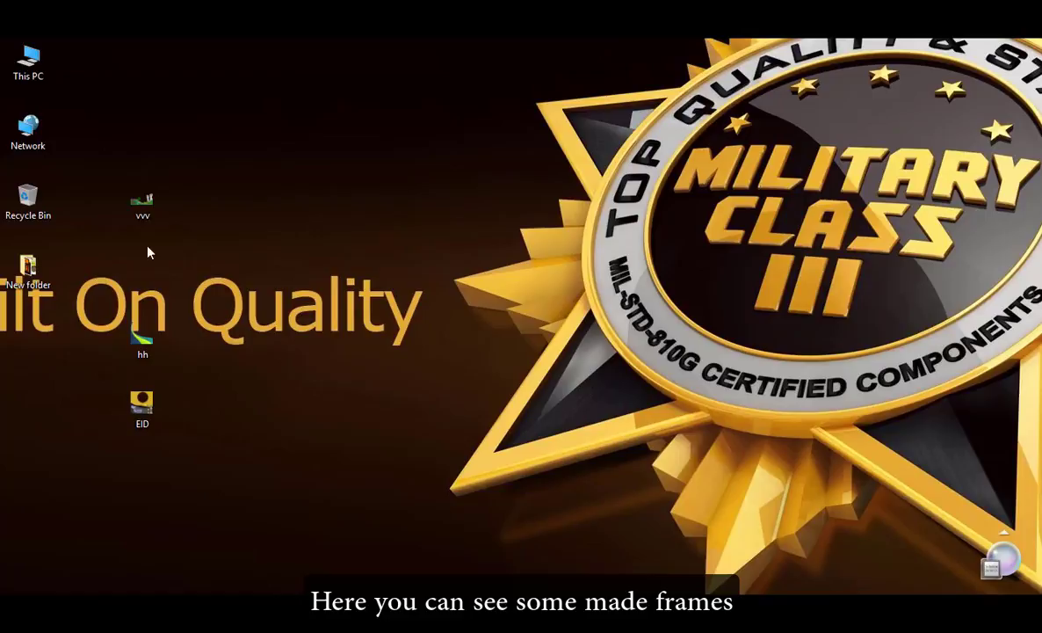
Step: Launch Firefox from its desktop shortcut
double_click(142, 201)
type("facebook.com/")
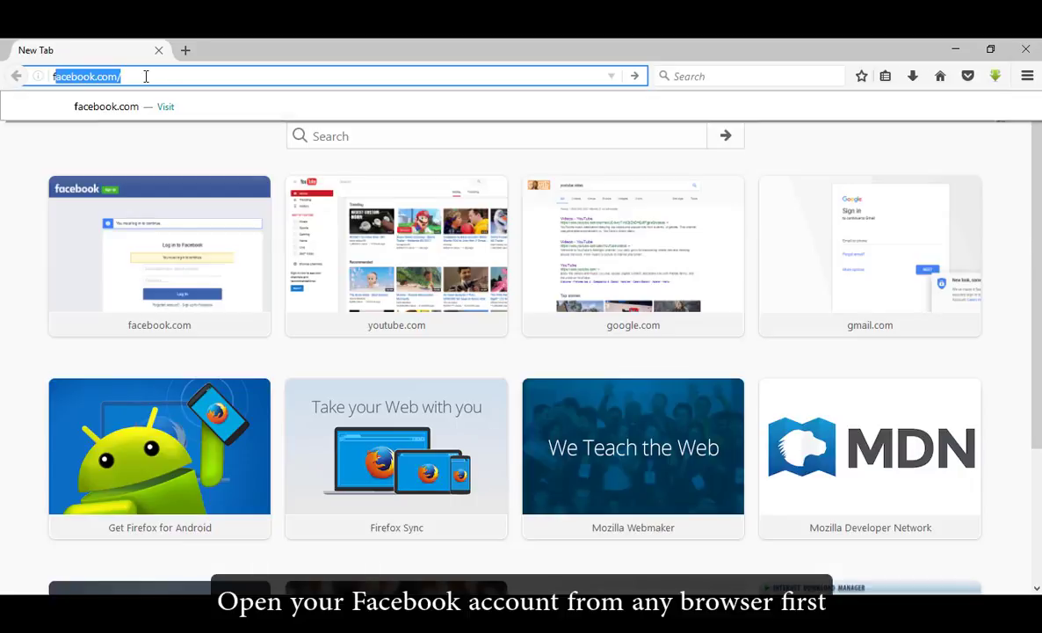
Step: Load facebook.com and go to the Create a frame area from the sidebar
key("Return")
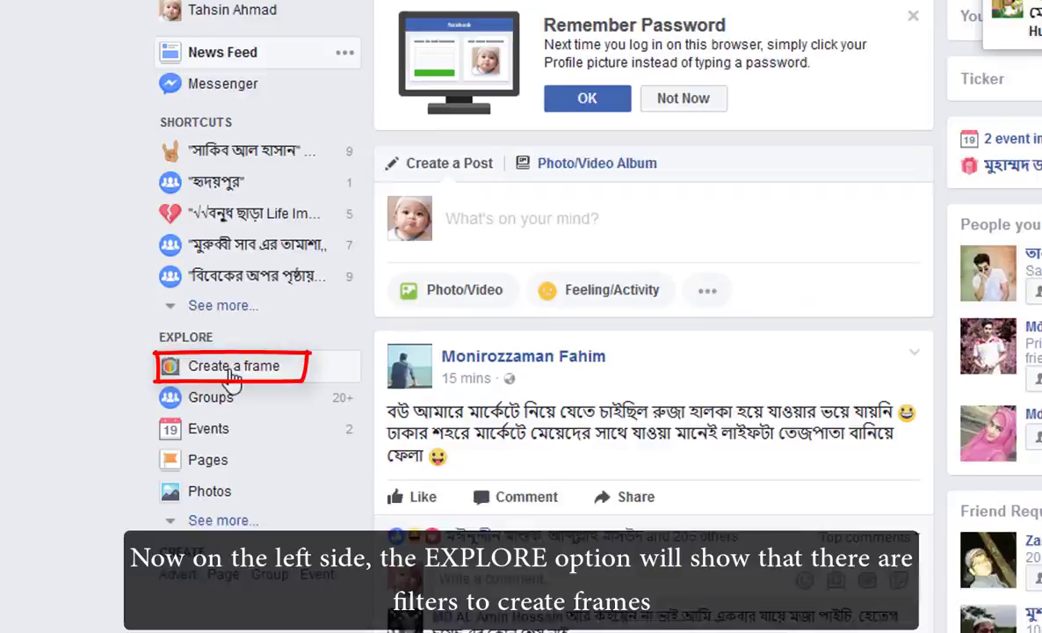
left_click(232, 366)
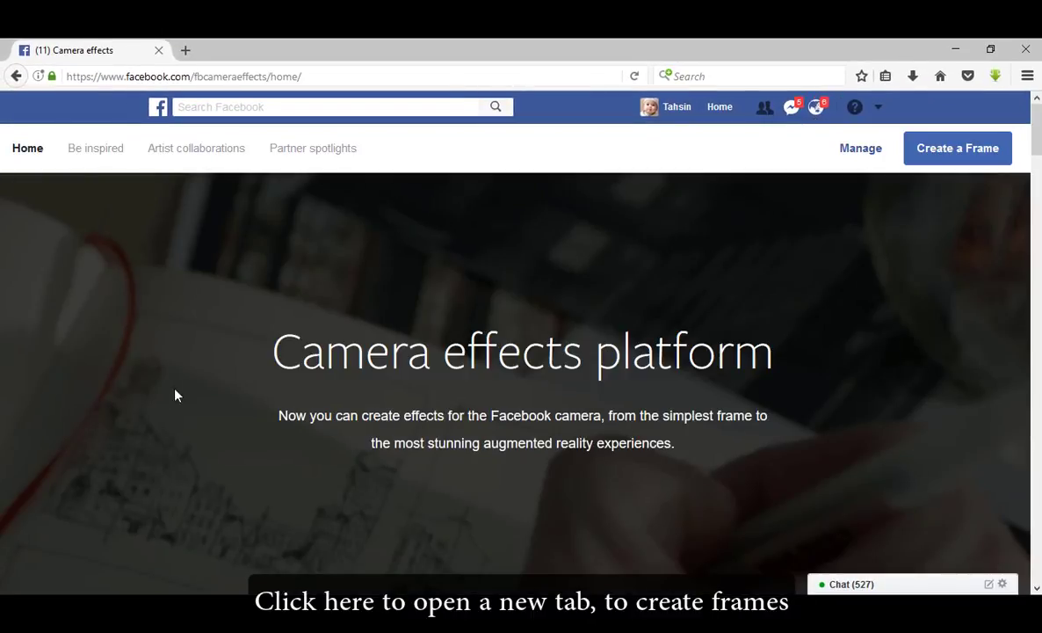
Step: Begin a new frame with Create a Frame and Get Started, reaching the Upload Art file picker
left_click(956, 148)
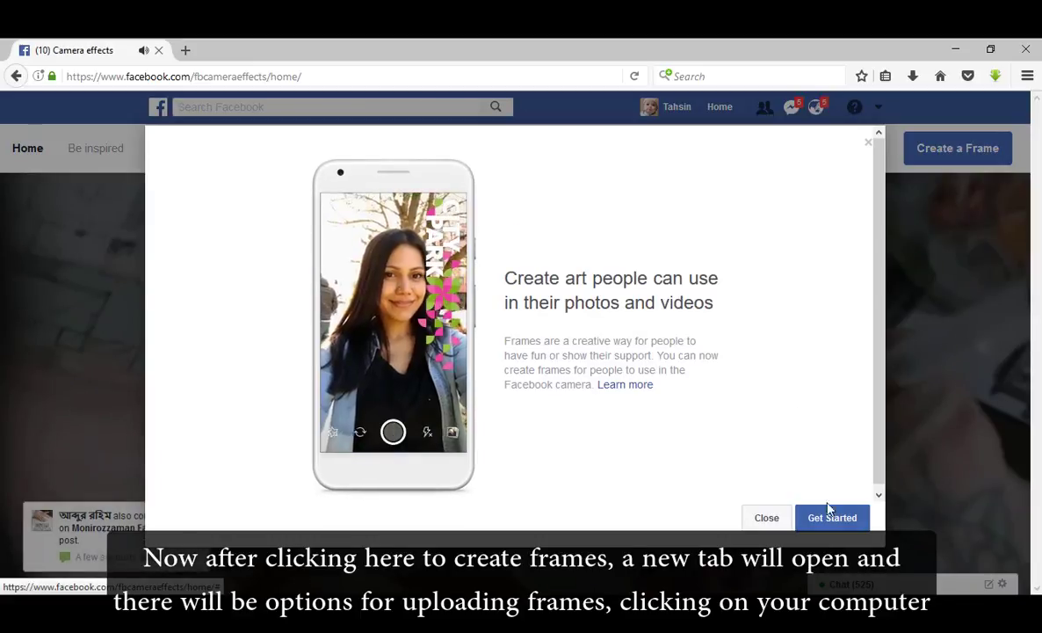
left_click(831, 516)
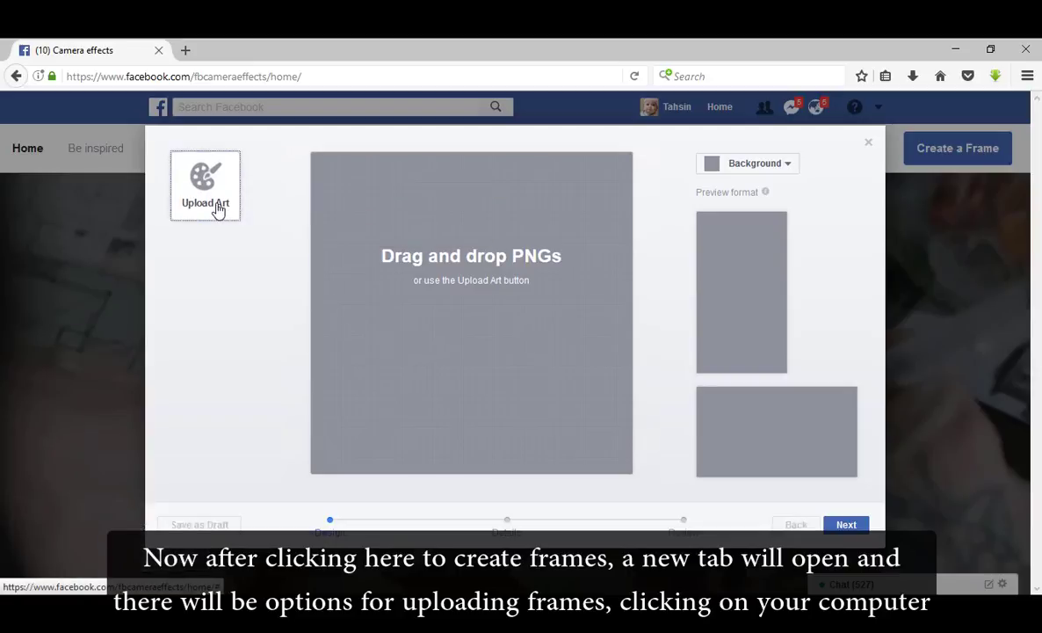
left_click(204, 184)
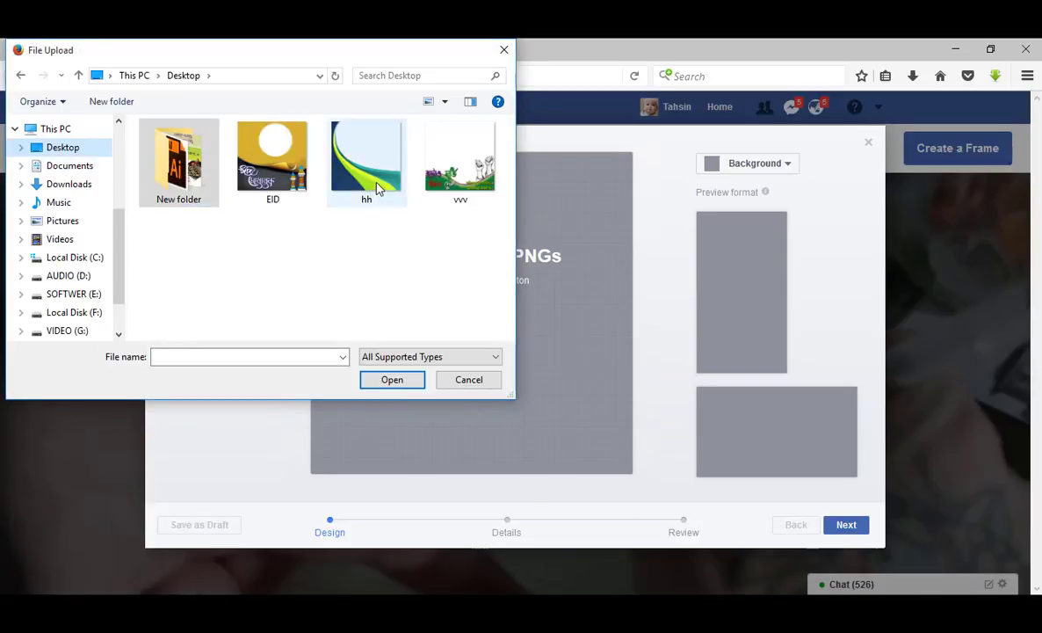
Step: Use the hhh swoosh image as frame art, scaled to fill the canvas, and continue to Details
left_click(366, 161)
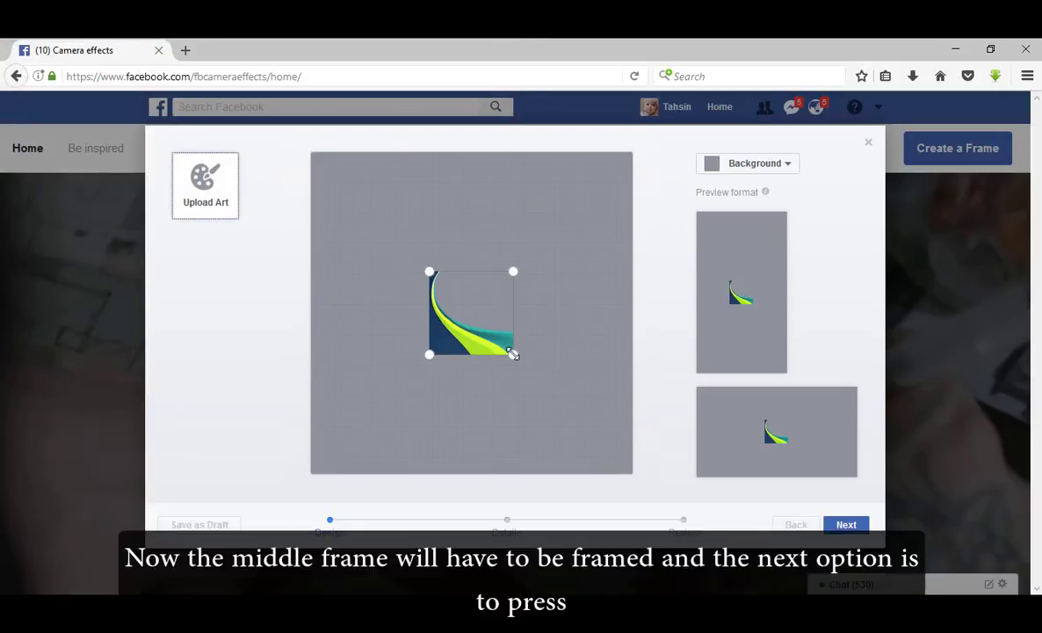
left_click_drag(513, 355, 633, 474)
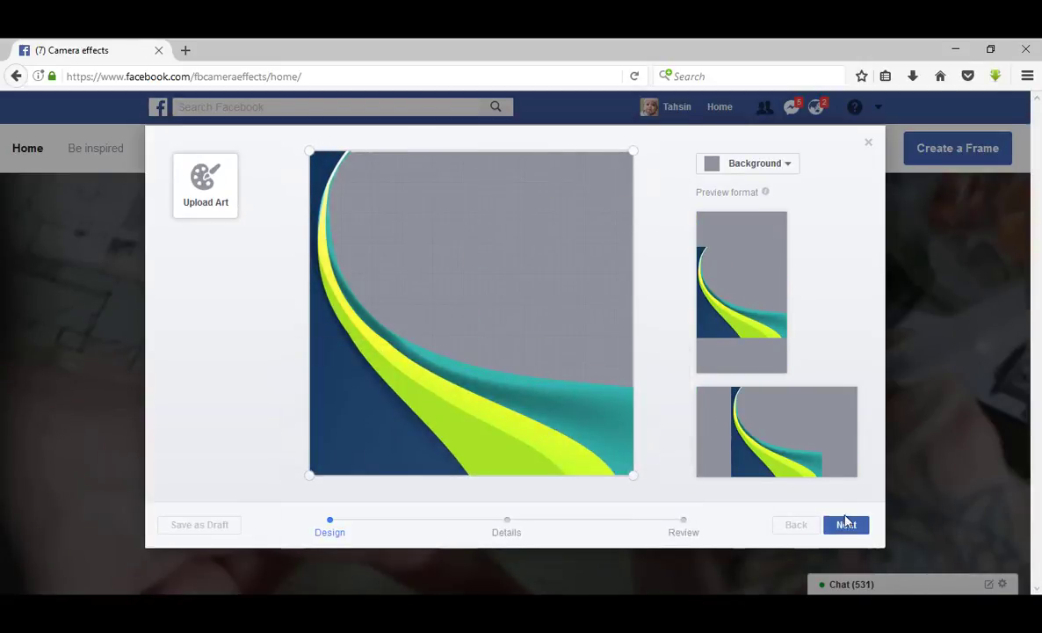
left_click(845, 524)
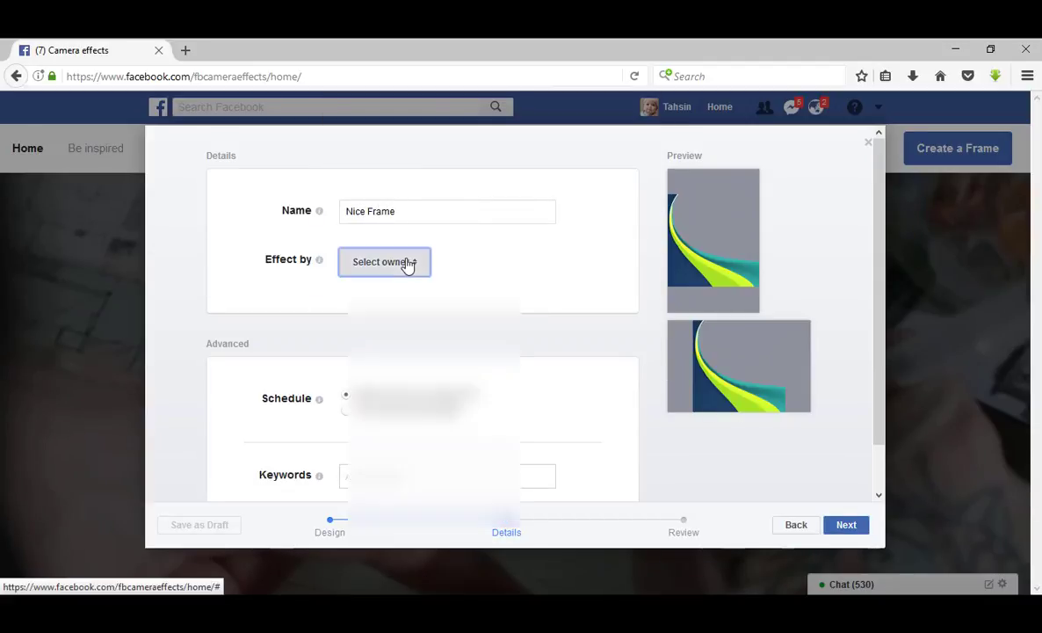
Step: Credit Nice Frame to the account and add keywords 'Beautiful frame' and 'Frame Art'
left_click(383, 262)
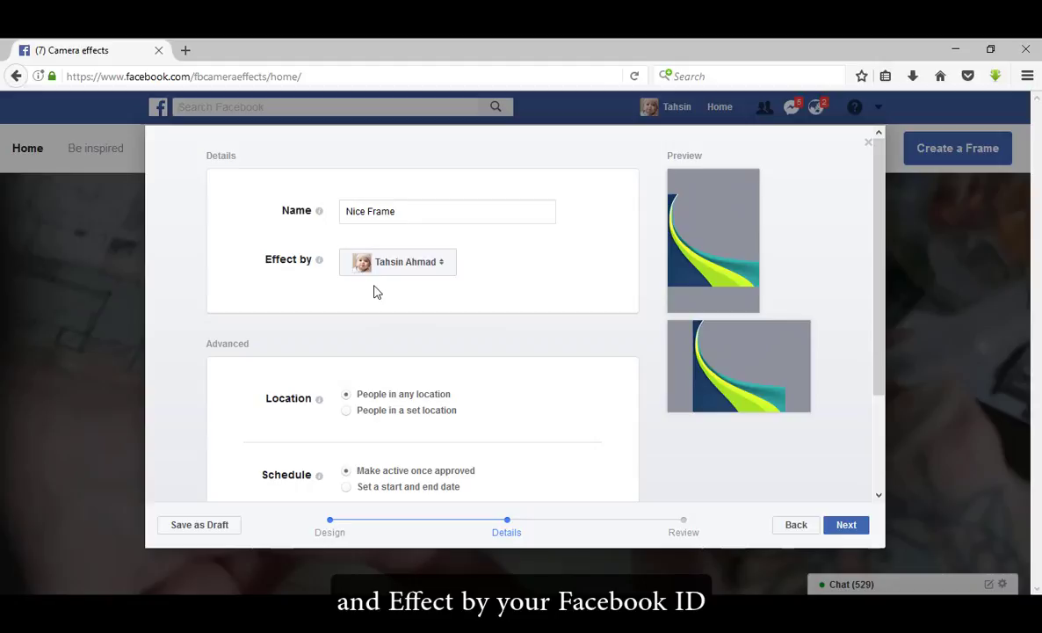
scroll("down", 3)
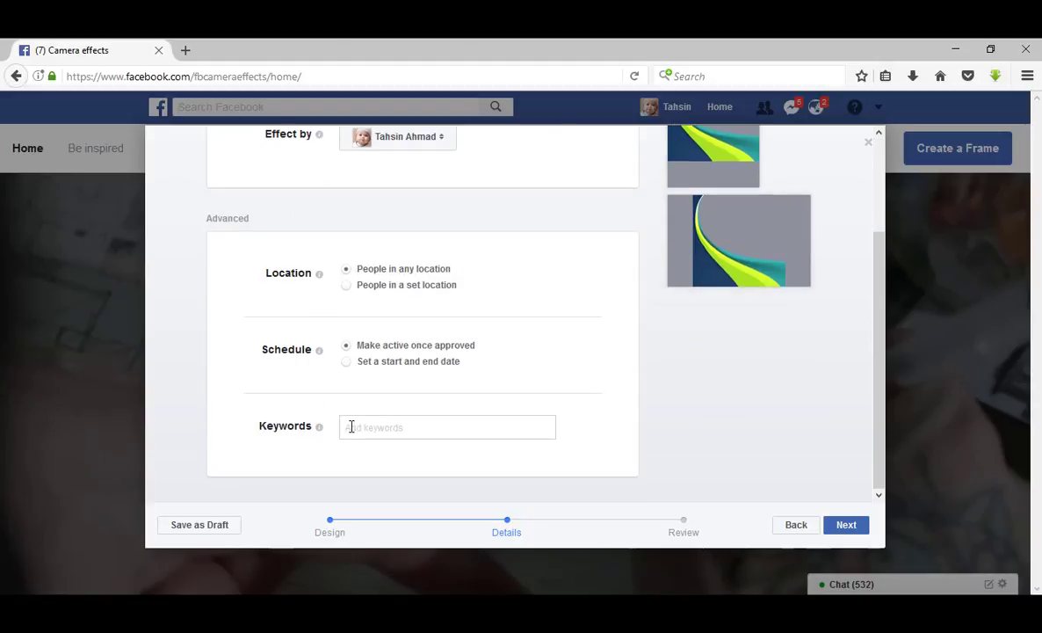
type("Beautiful frame")
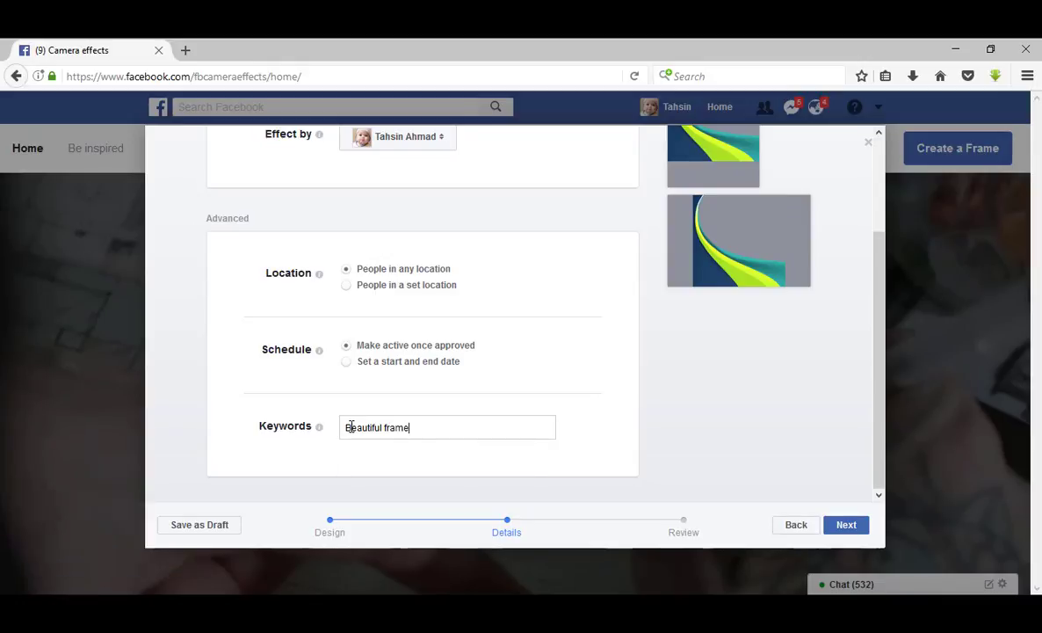
type("Frame Art")
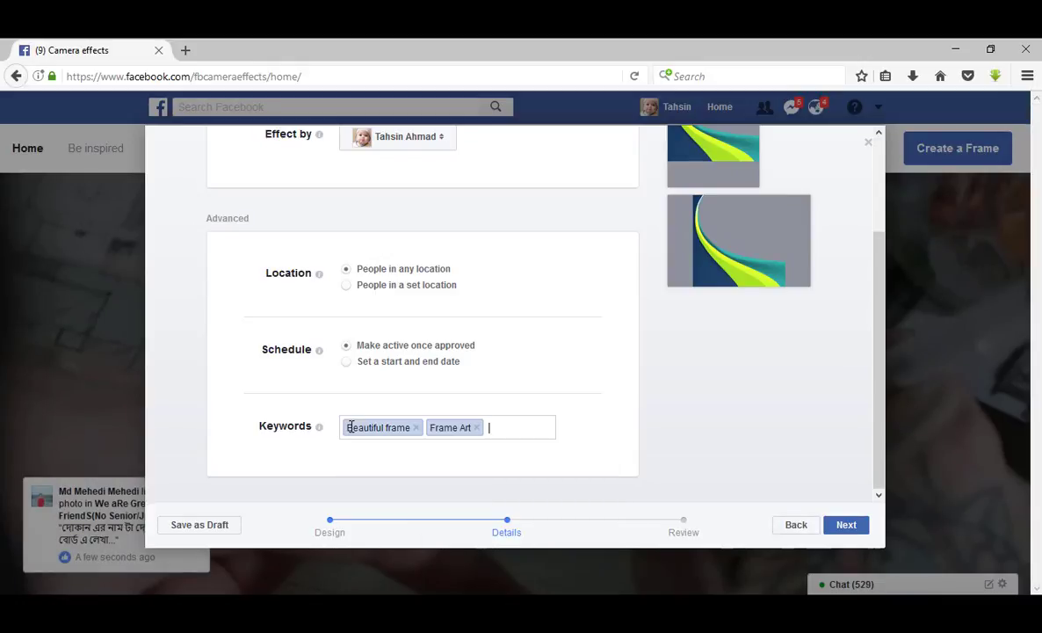
Step: Review and submit the frame, confirming the Submit frame dialog
left_click(846, 523)
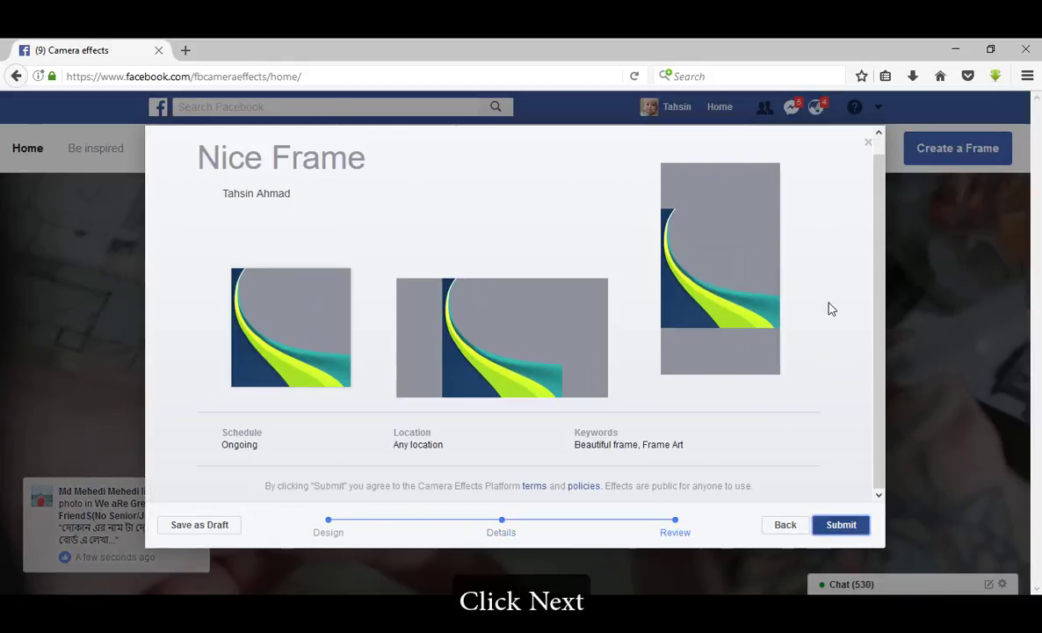
left_click(839, 523)
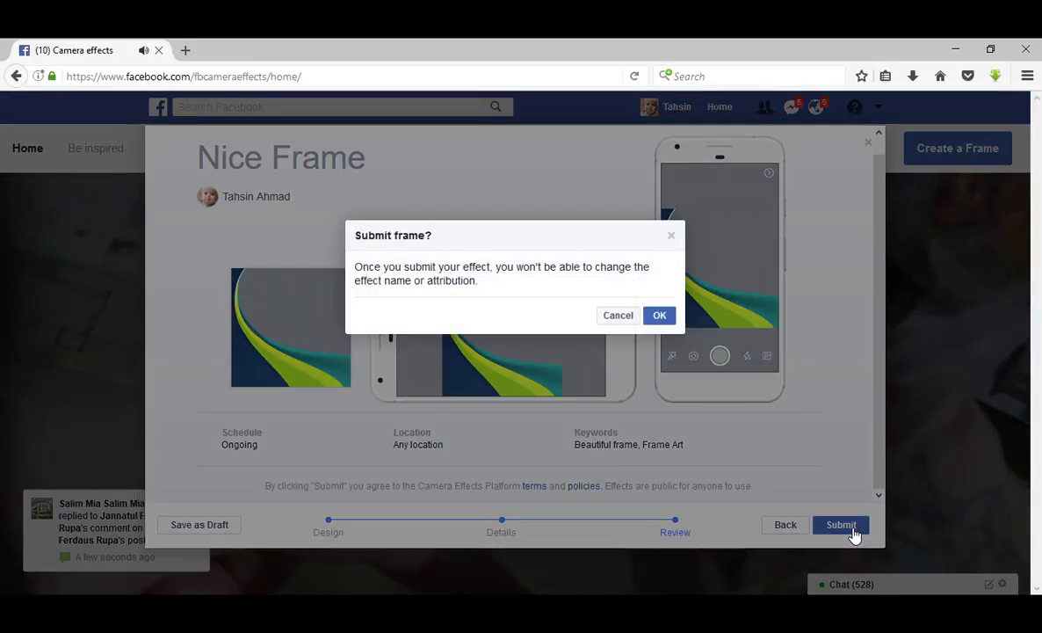
left_click(659, 314)
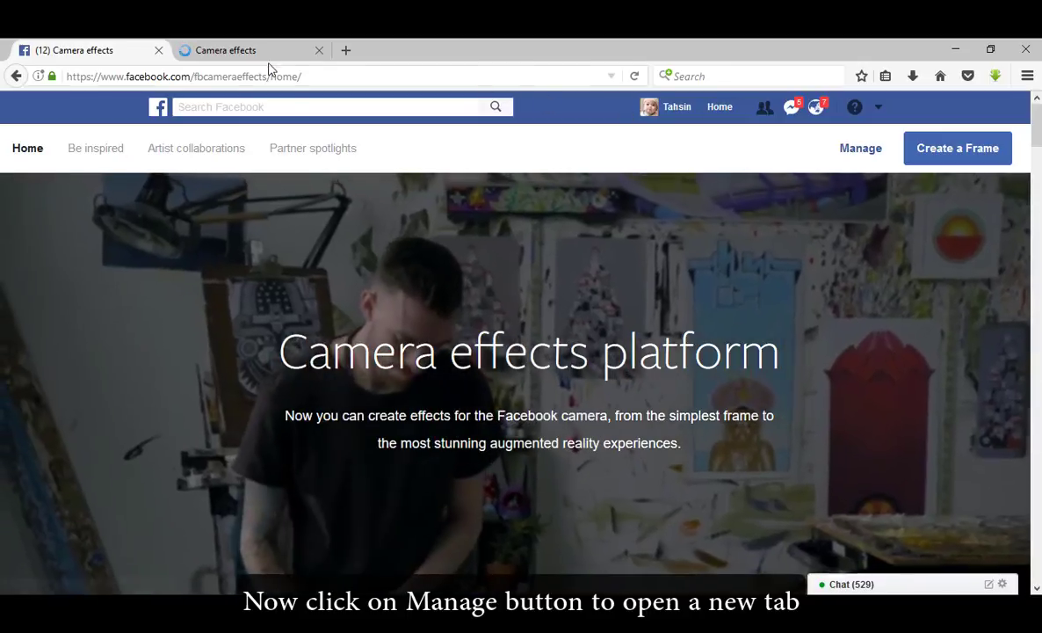
Step: Show the Manage list with Nice Frame in review beside older active frames
left_click(861, 148)
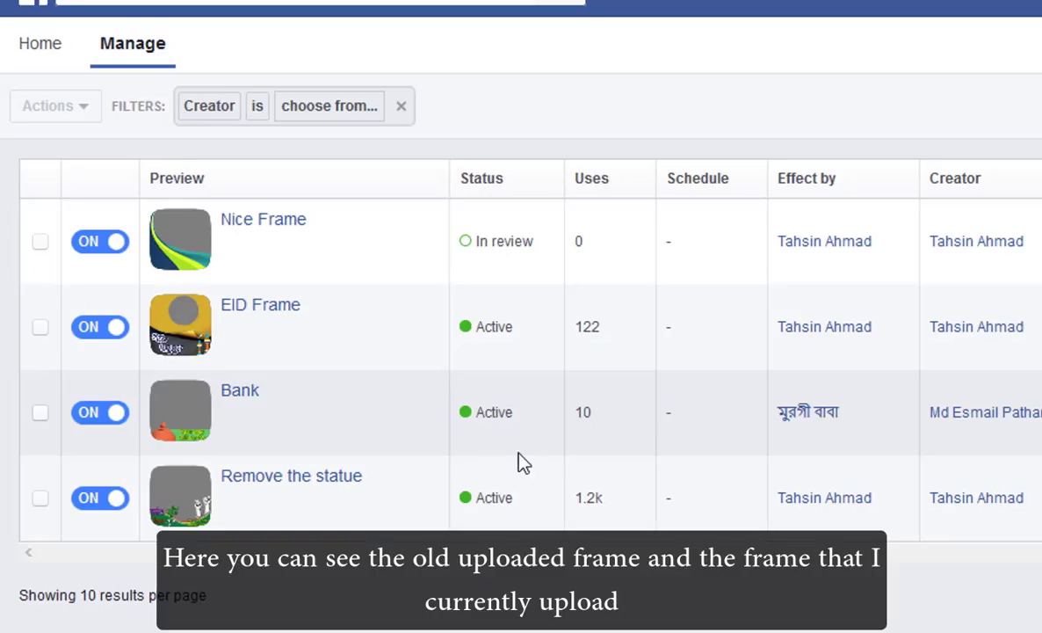
mouse_move(471, 376)
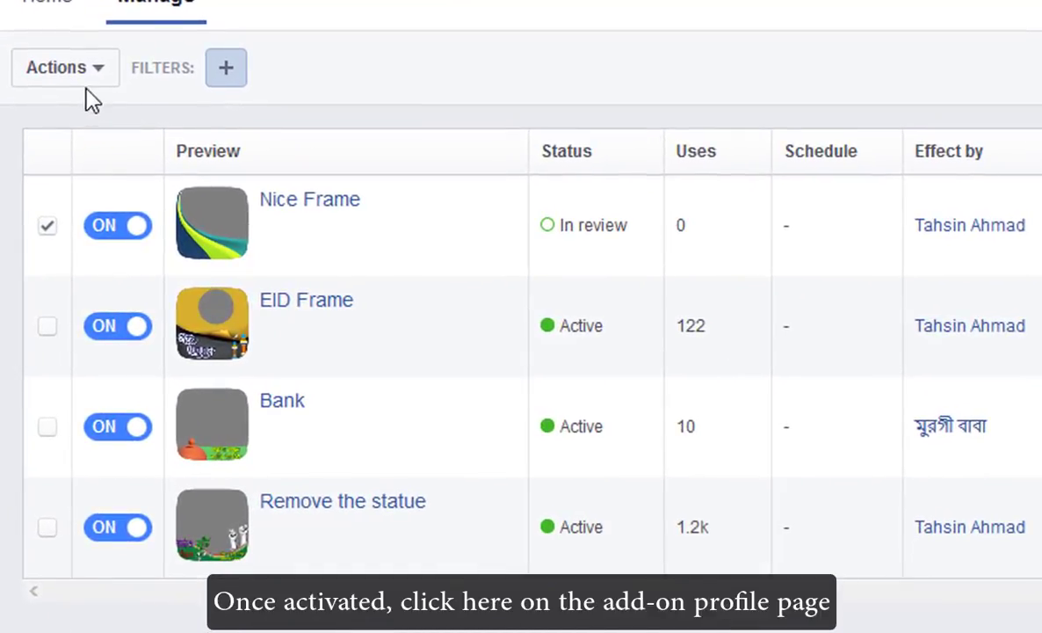
left_click(57, 67)
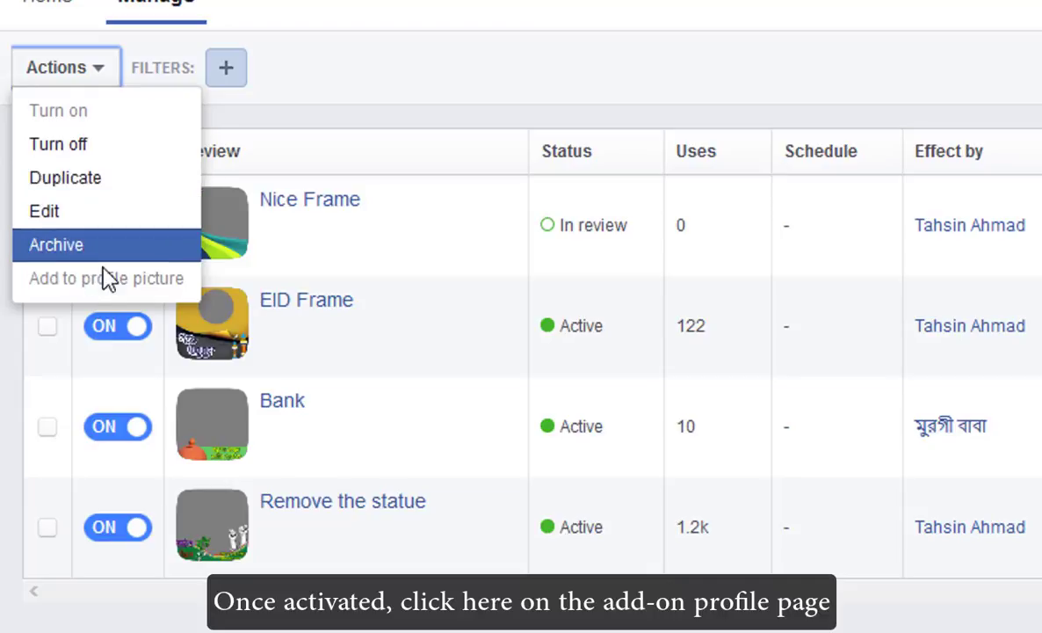
mouse_move(325, 149)
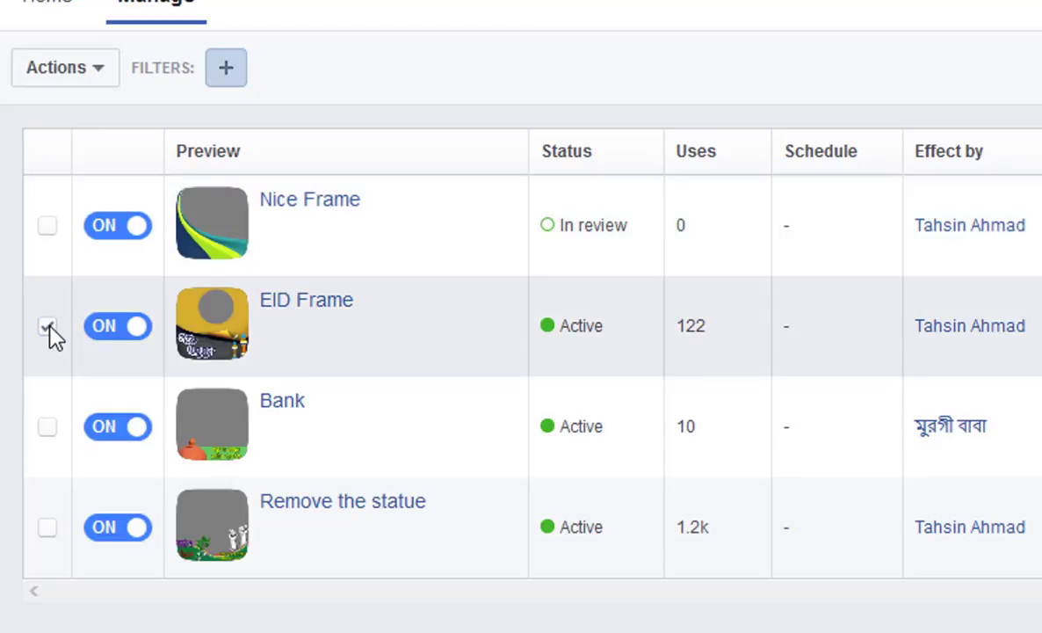
left_click(66, 67)
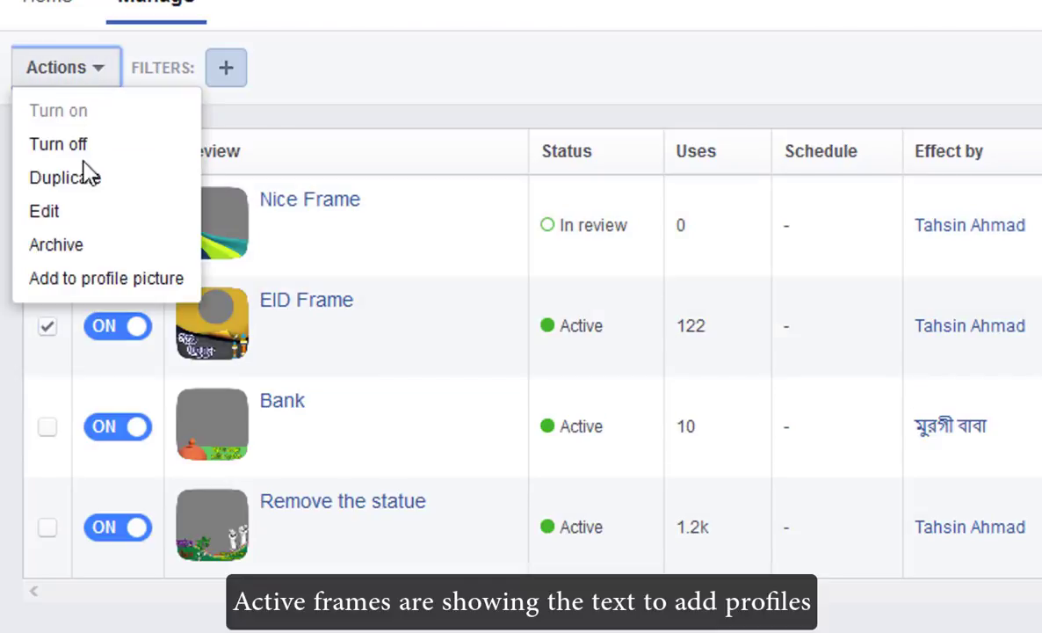
mouse_move(56, 244)
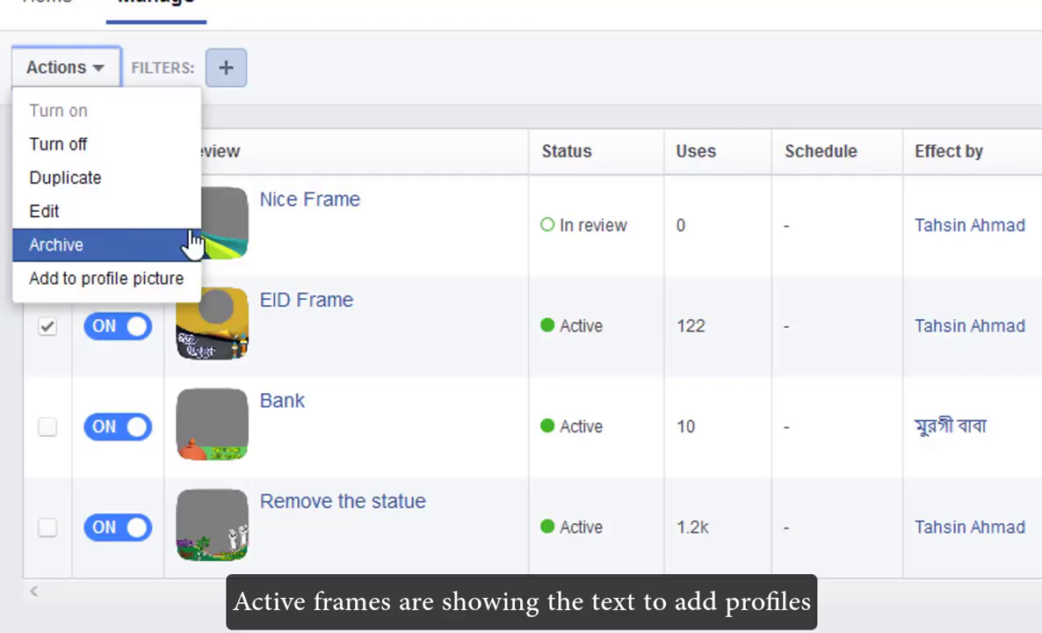
left_click(290, 112)
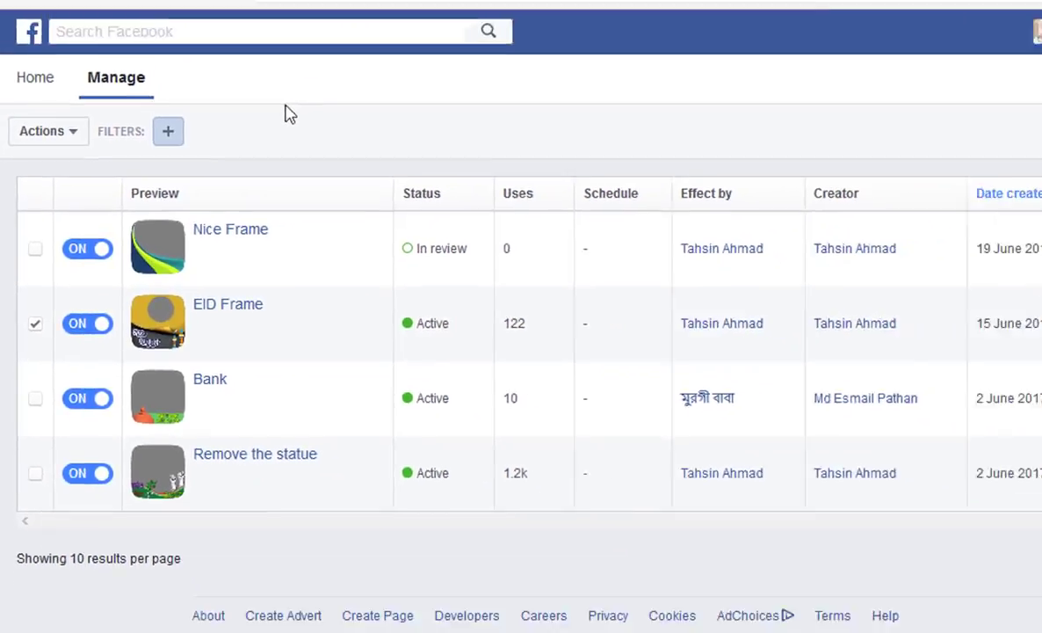